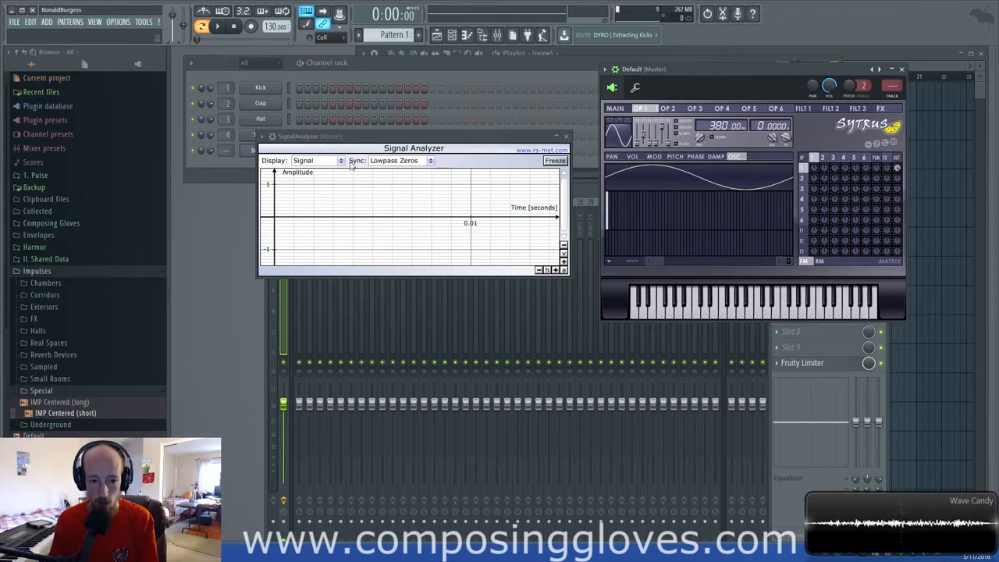
mouse_move(465, 122)
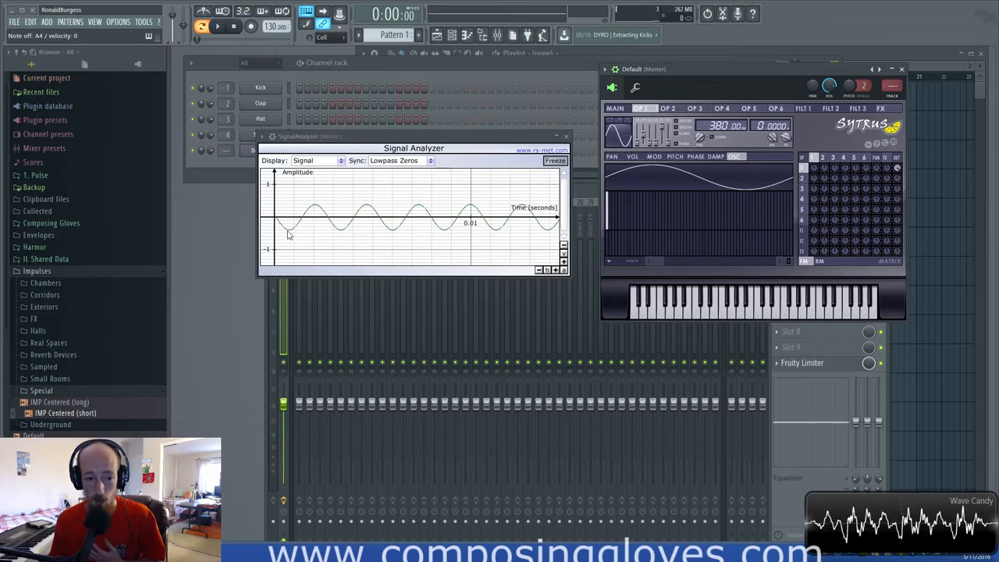
mouse_move(341, 226)
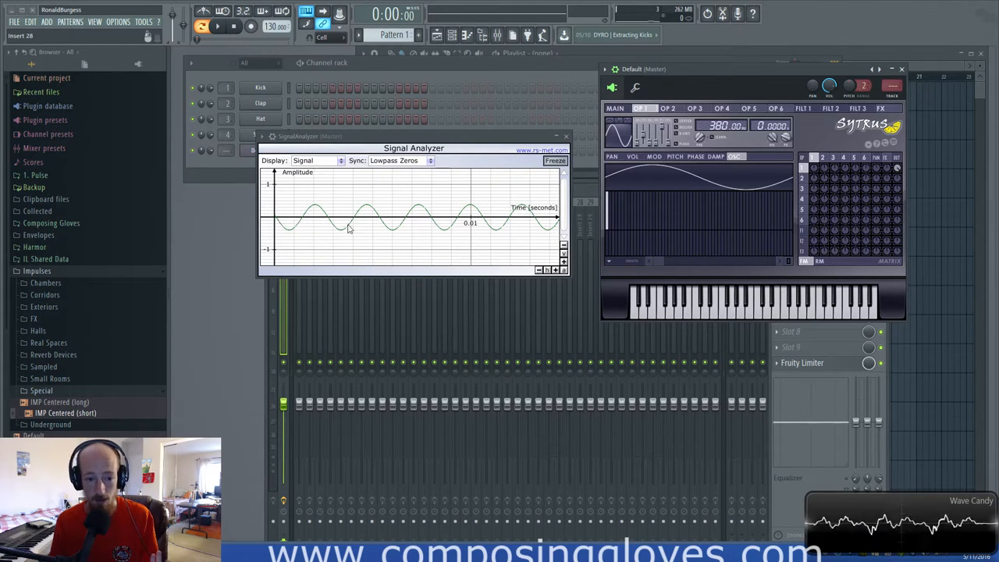
mouse_move(528, 184)
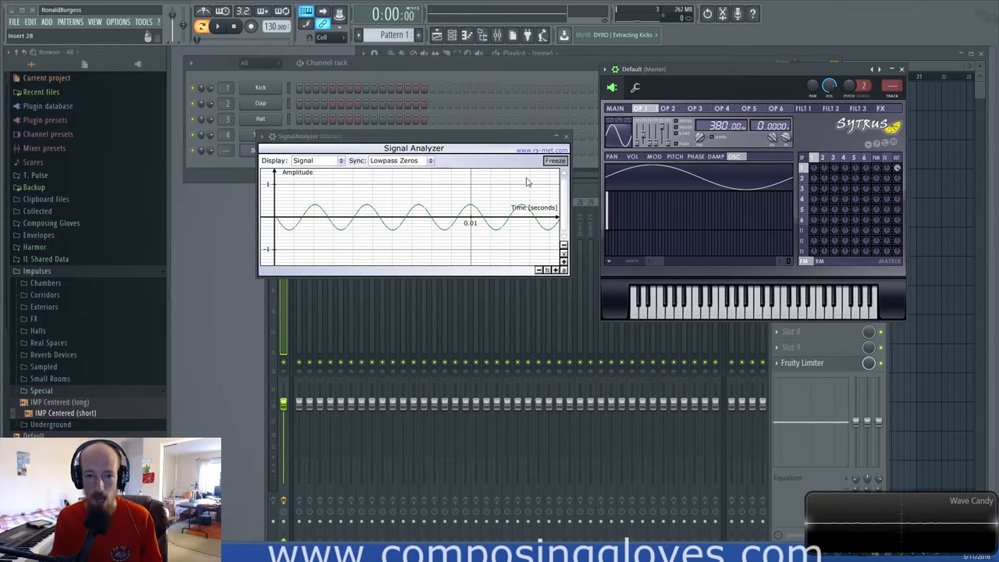
Move the Signal Analyzer window up and right beside Sytrus, sine wave still showing
drag(413, 147, 431, 100)
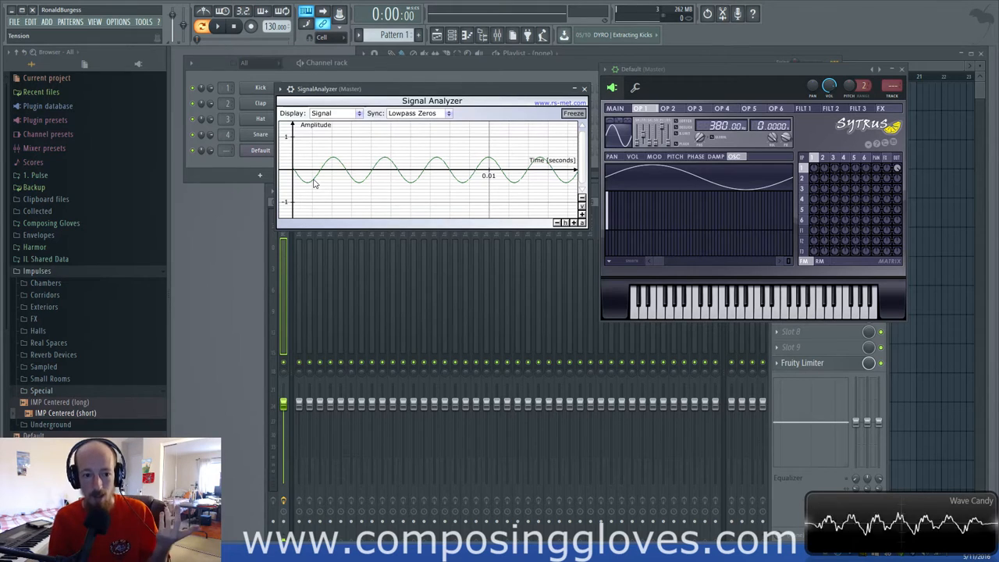
mouse_move(353, 170)
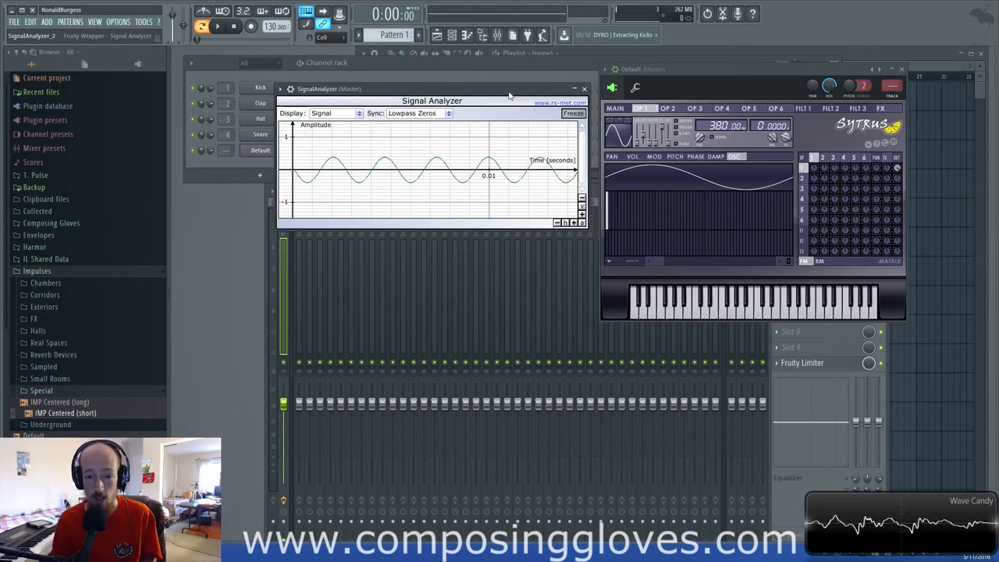
Nudge the Signal Analyzer window right and slightly lower while the sine wave keeps displaying
drag(431, 87, 440, 90)
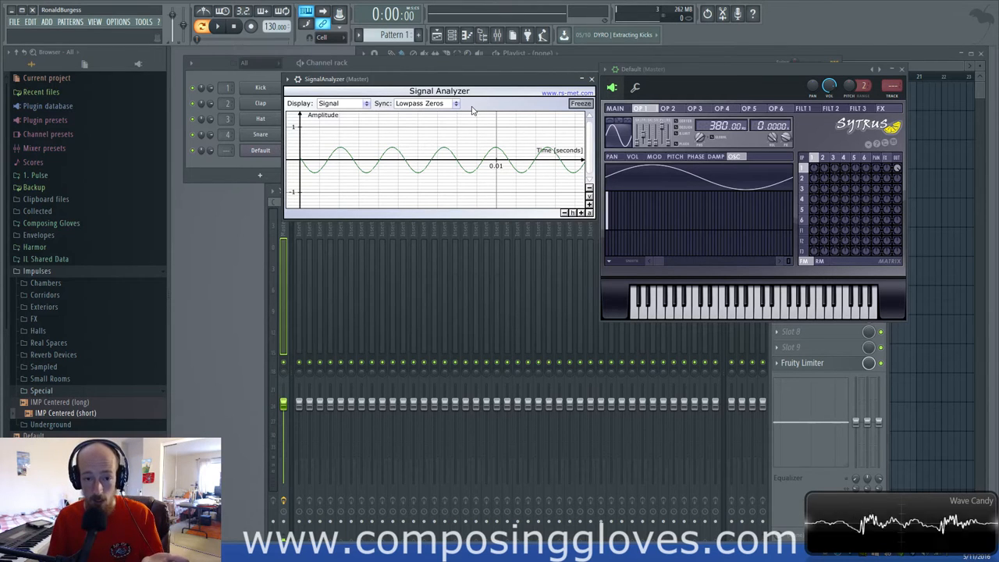
drag(439, 90, 439, 107)
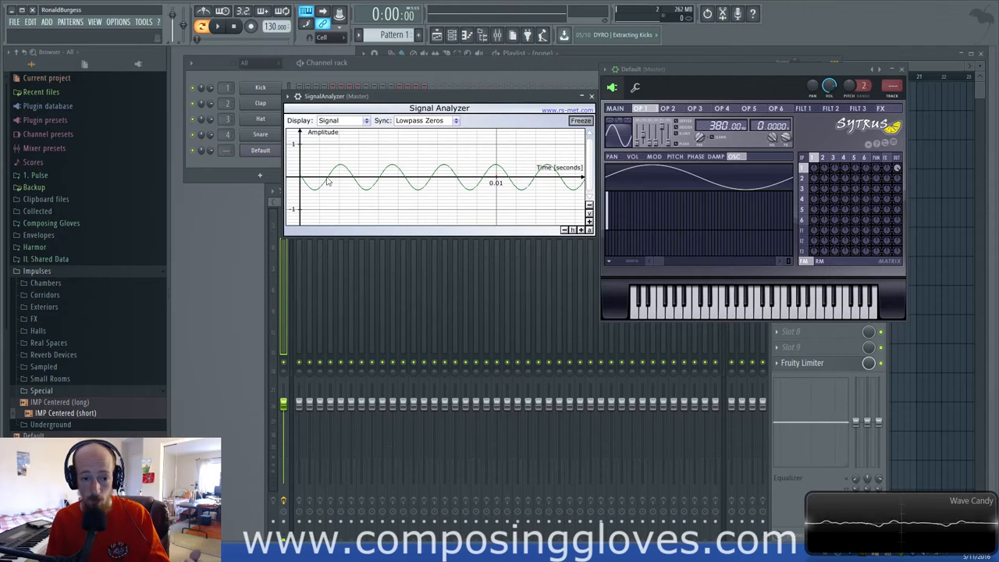
mouse_move(418, 184)
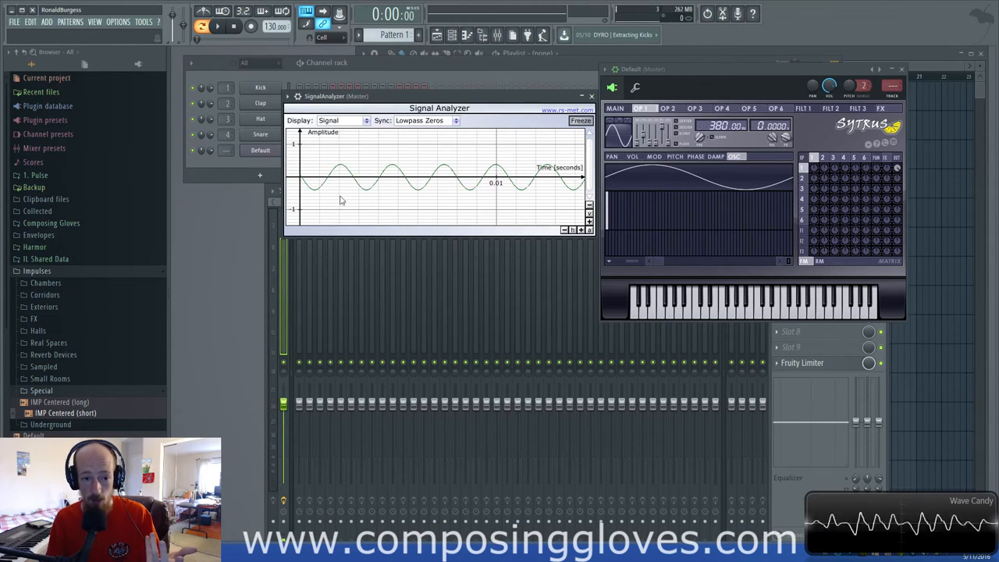
mouse_move(437, 164)
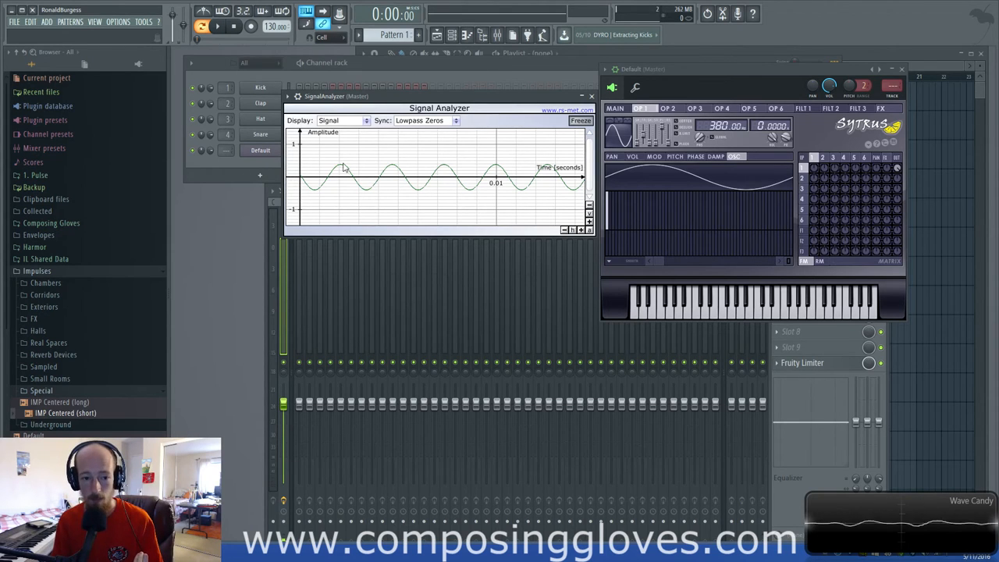
mouse_move(436, 145)
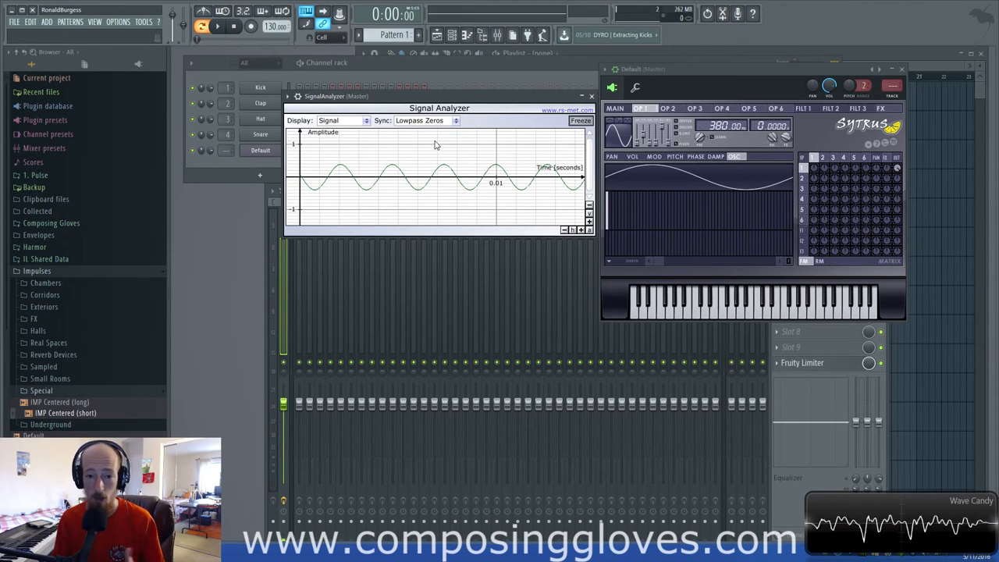